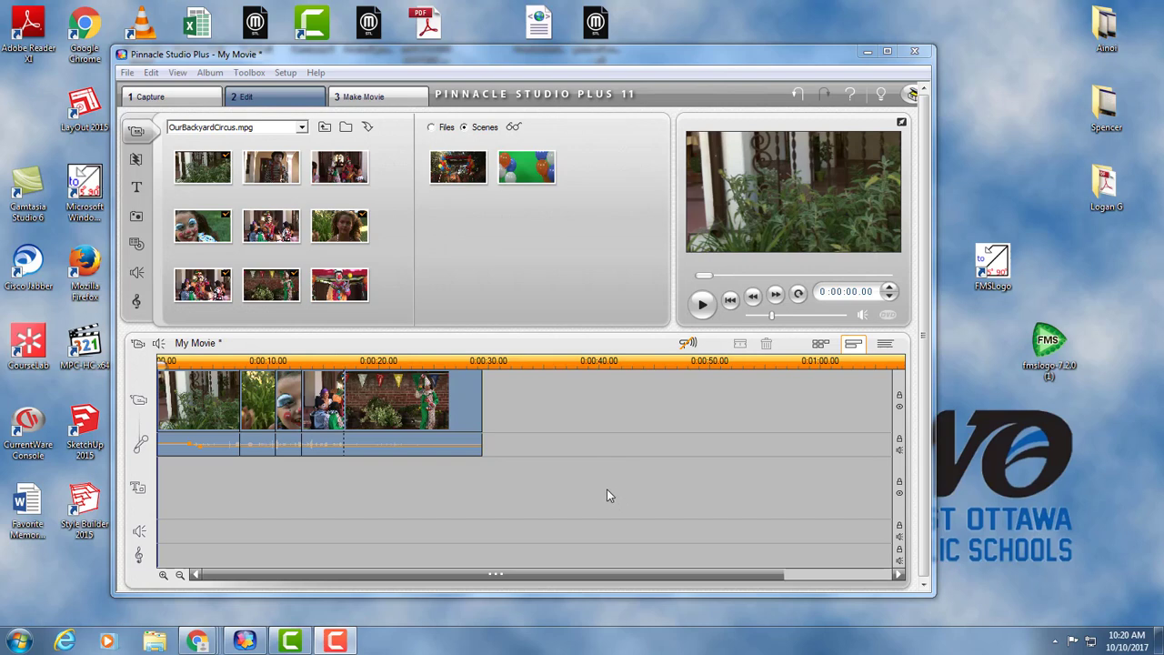
pyautogui.moveTo(589, 495)
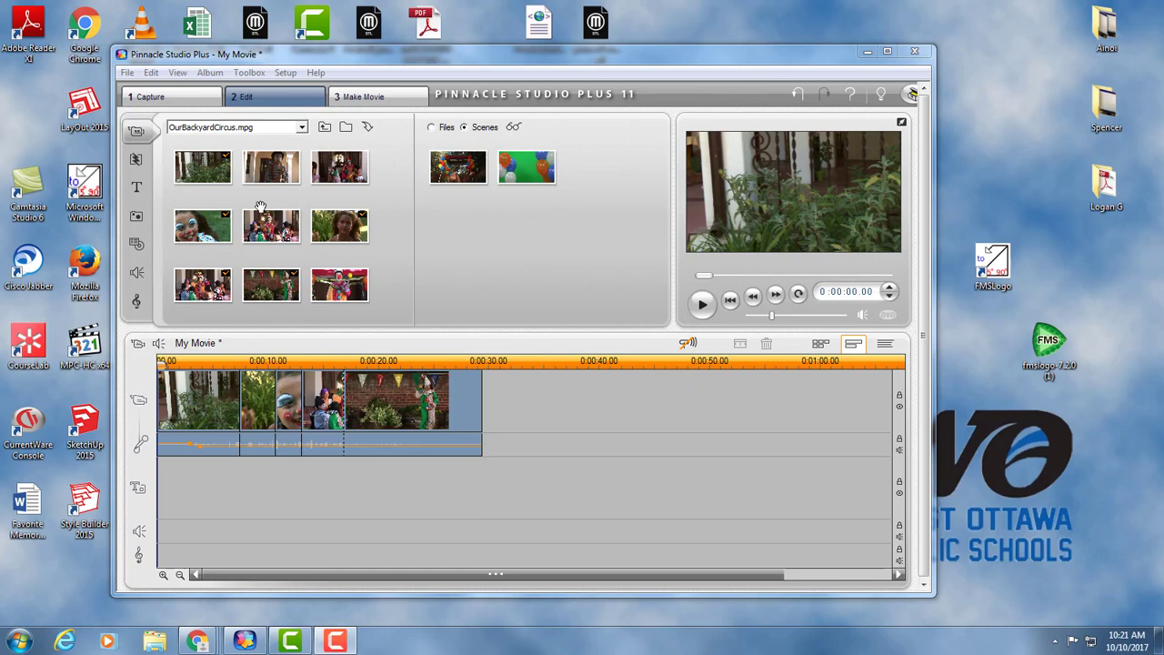
pyautogui.moveTo(262, 407)
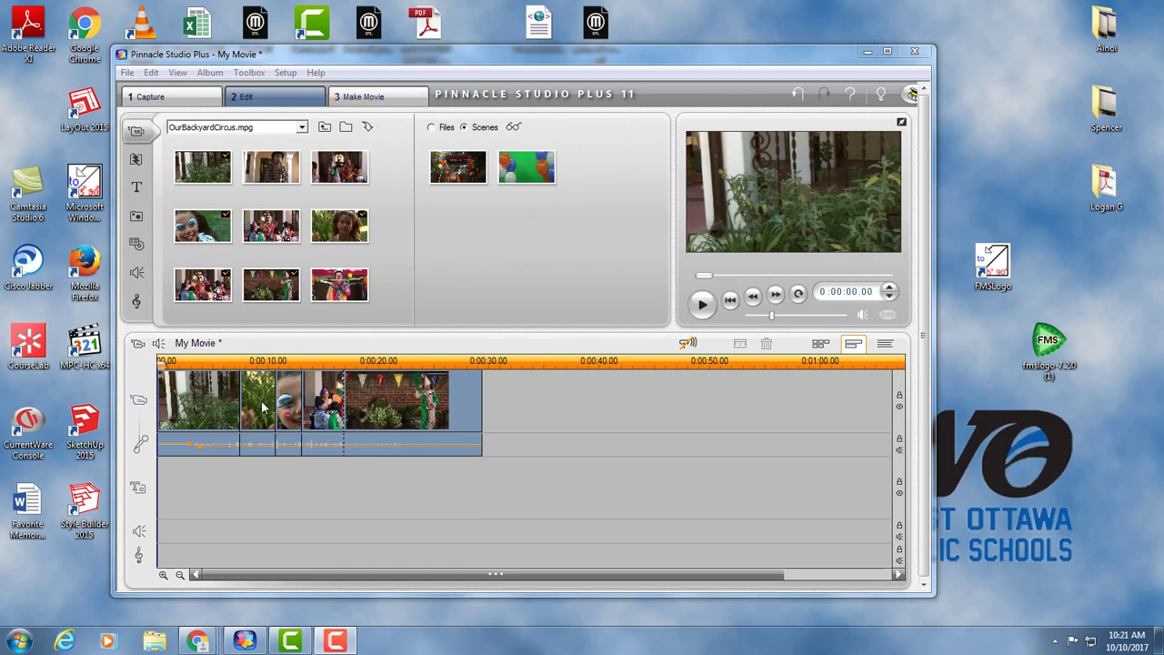
pyautogui.moveTo(384, 138)
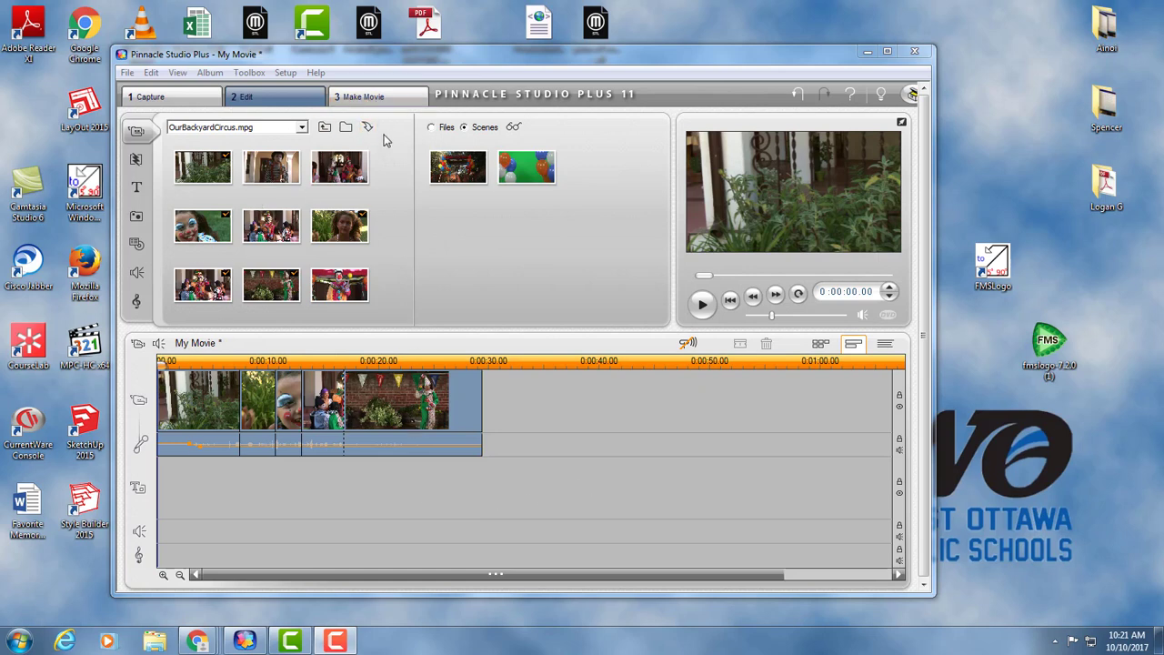
# - Choose MPEG-2 with the DVD Compatible preset as the Make Movie output type
pyautogui.click(373, 97)
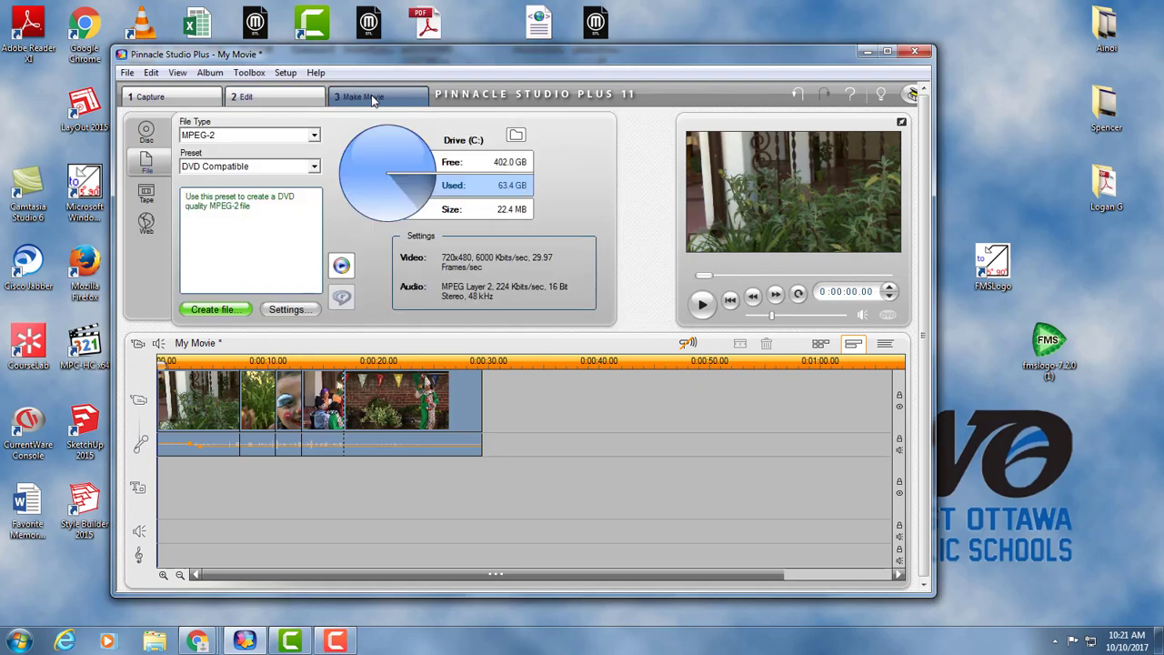
pyautogui.click(313, 135)
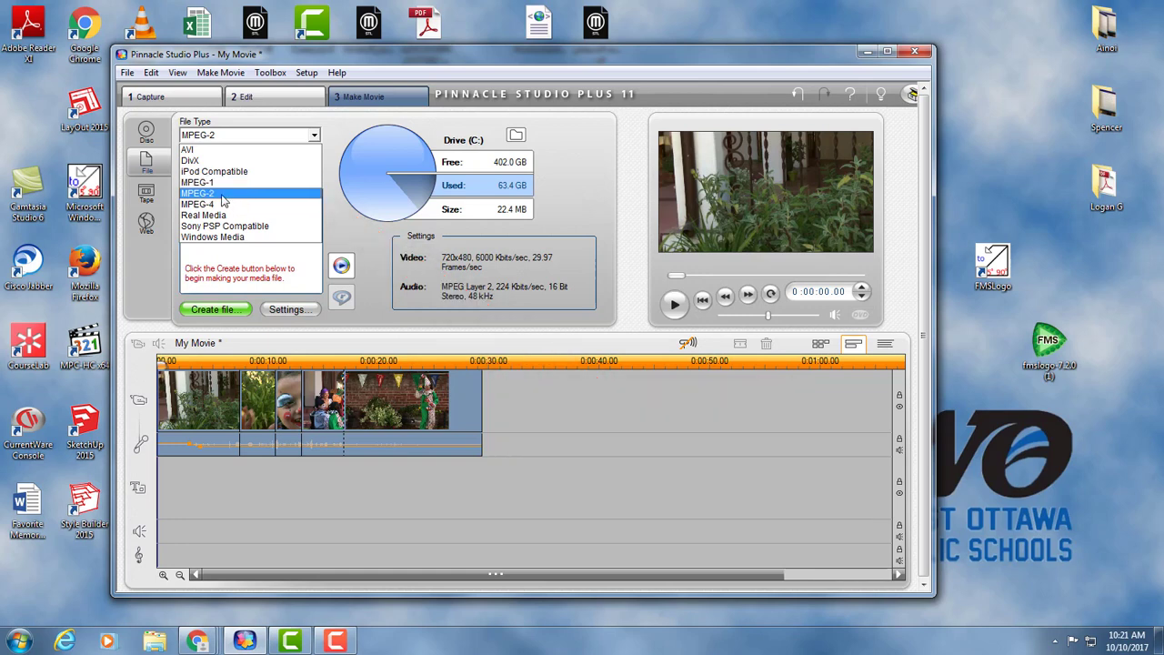
pyautogui.click(197, 192)
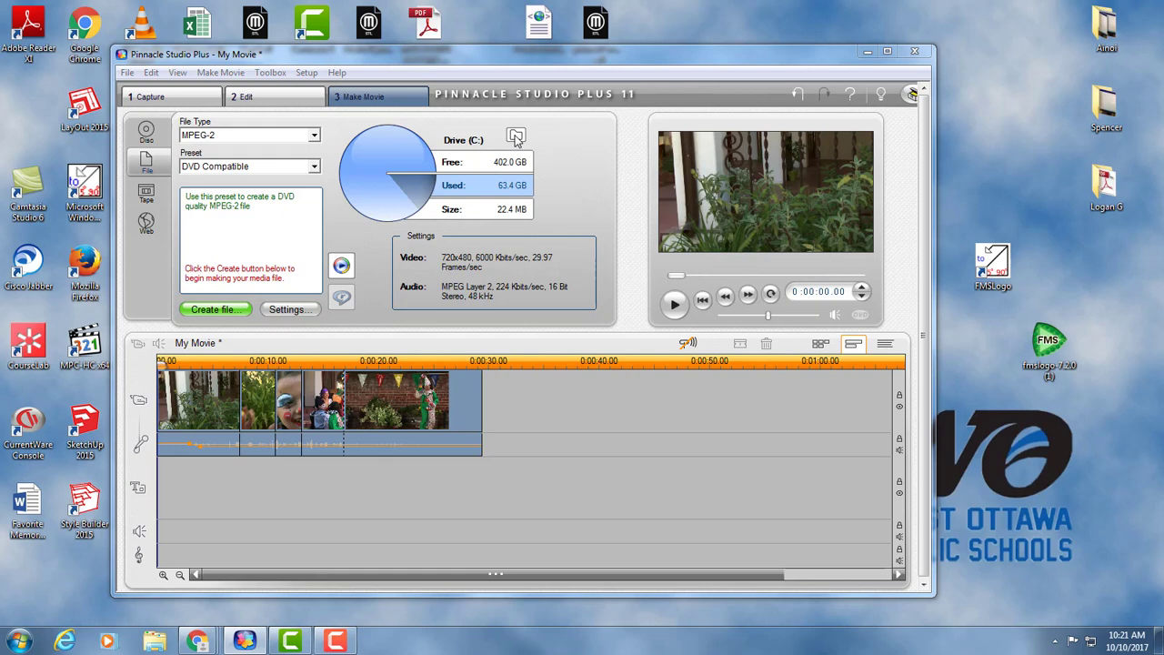
# - Create a new folder named 'keegan' on drive H as the save destination
pyautogui.click(517, 138)
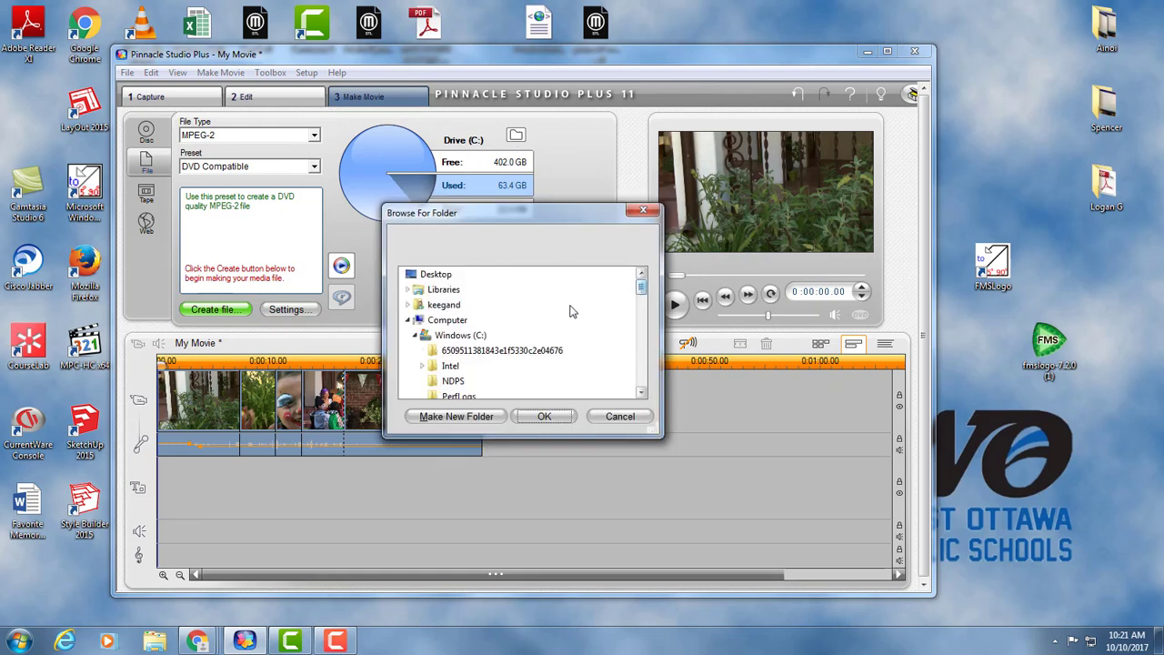
pyautogui.moveTo(437, 273)
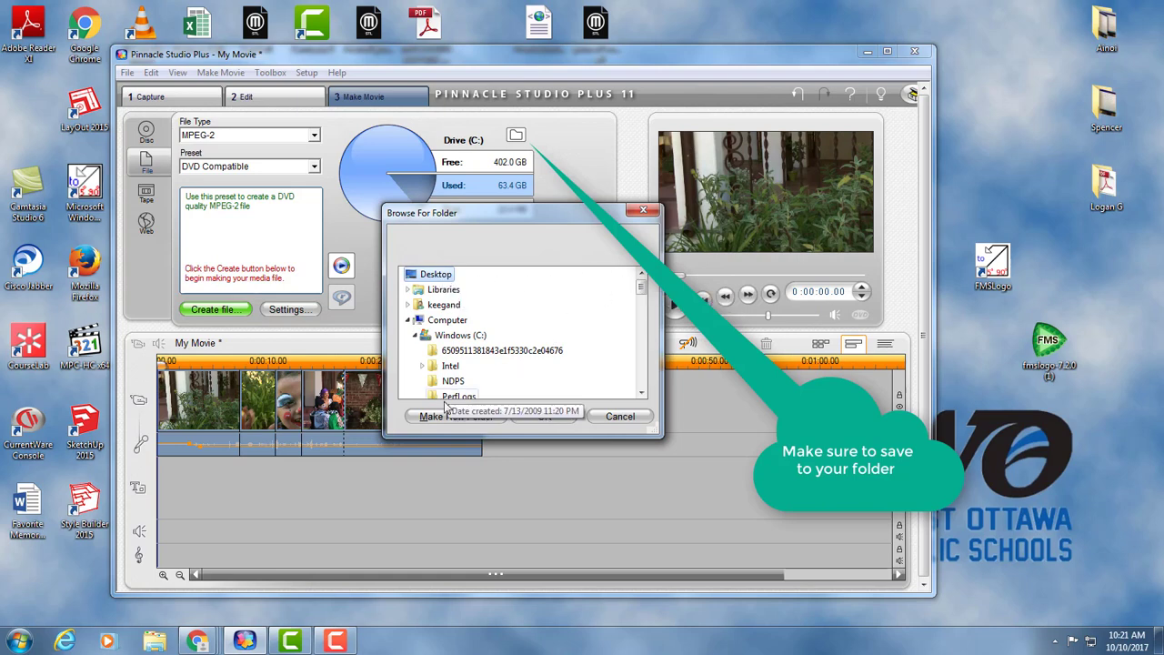
pyautogui.click(455, 415)
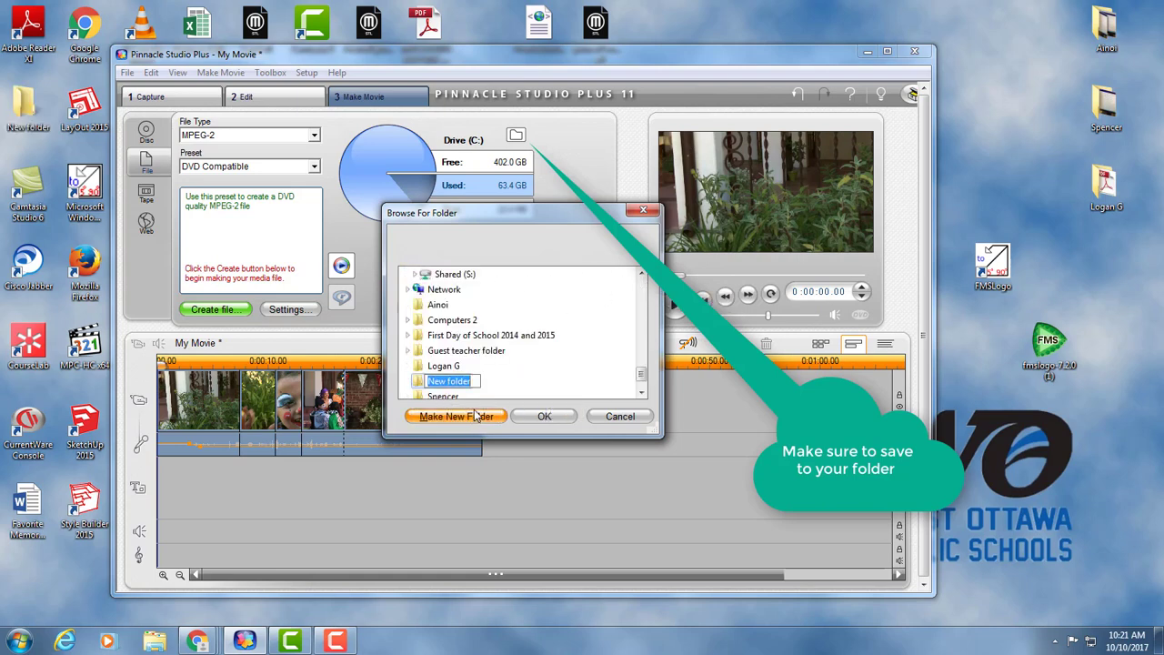
pyautogui.moveTo(490, 393)
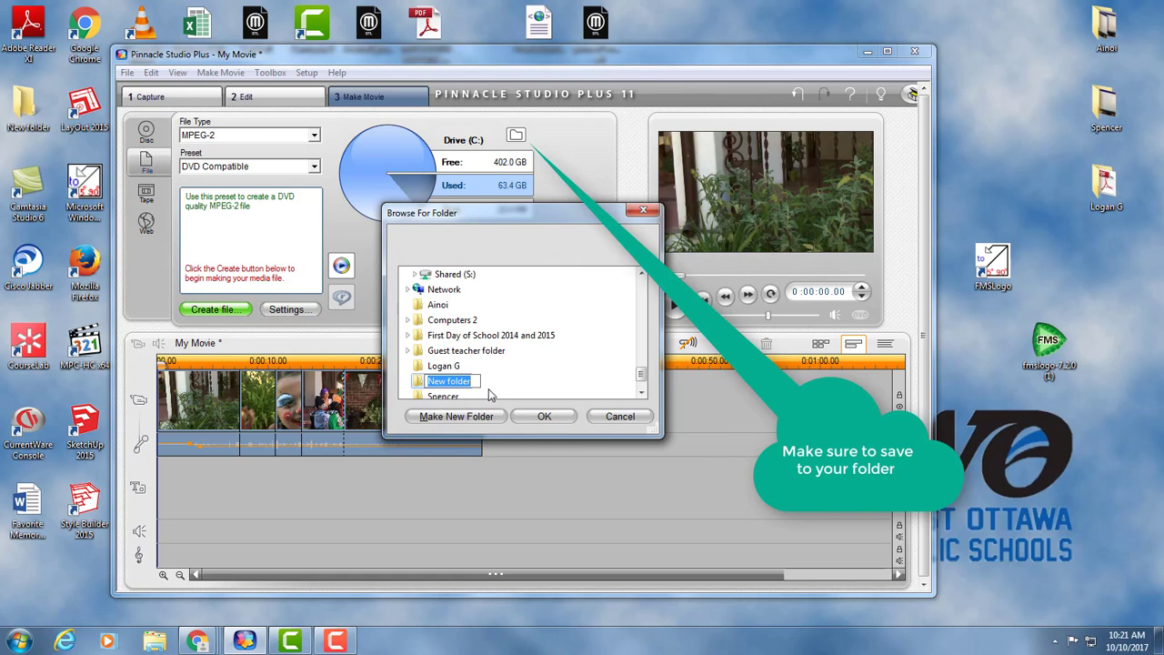
pyautogui.write('keegan')
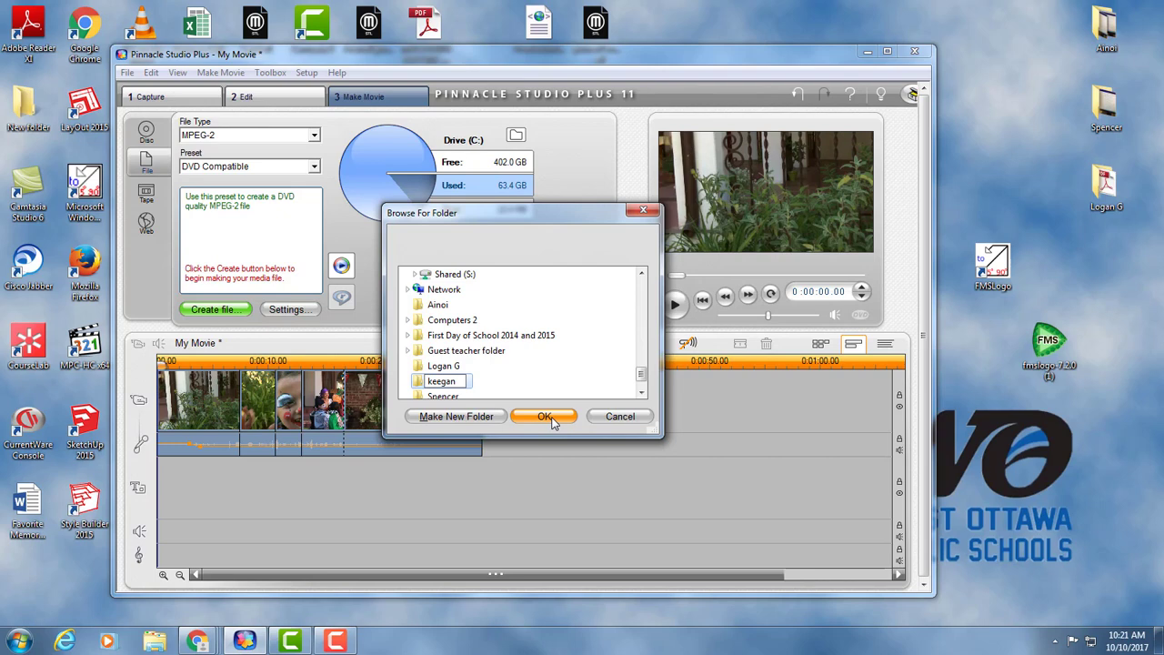
pyautogui.click(544, 415)
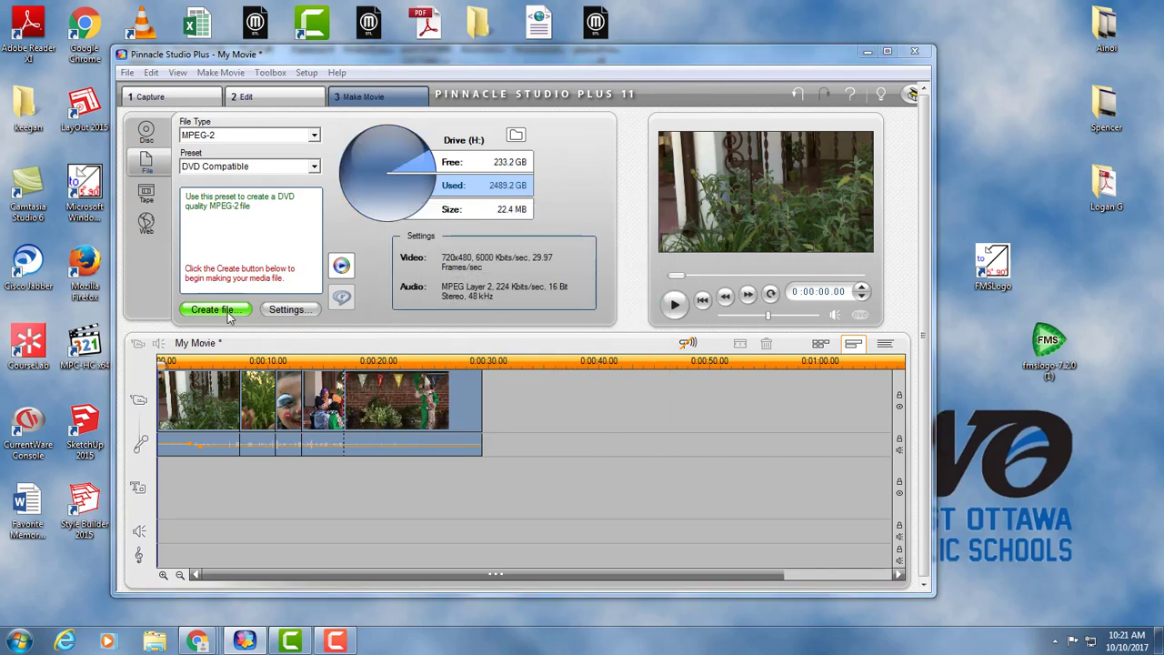
# - Start Create file, saving into the keegan folder as the interview project with 'final' appended
pyautogui.click(215, 310)
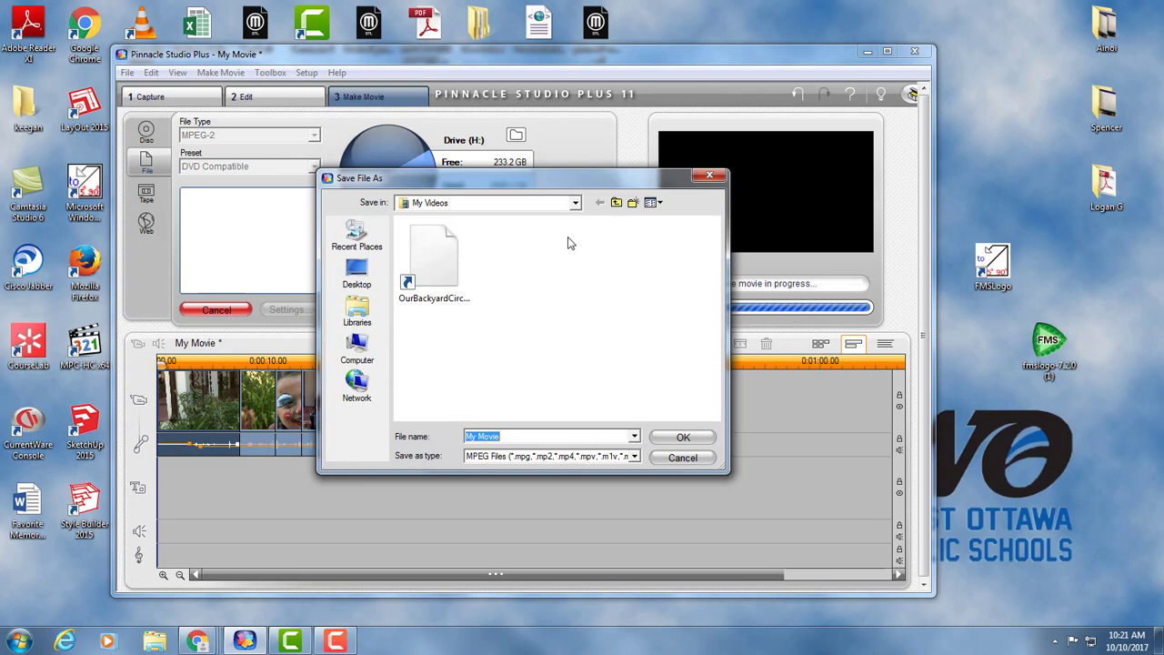
pyautogui.click(575, 202)
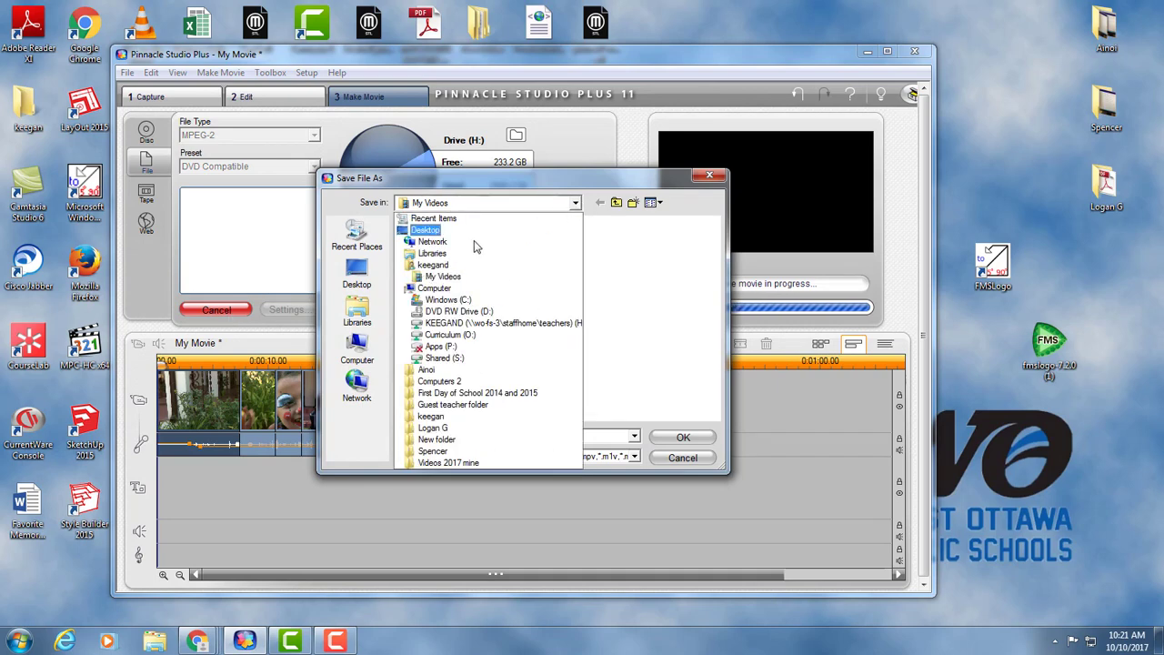
pyautogui.click(448, 335)
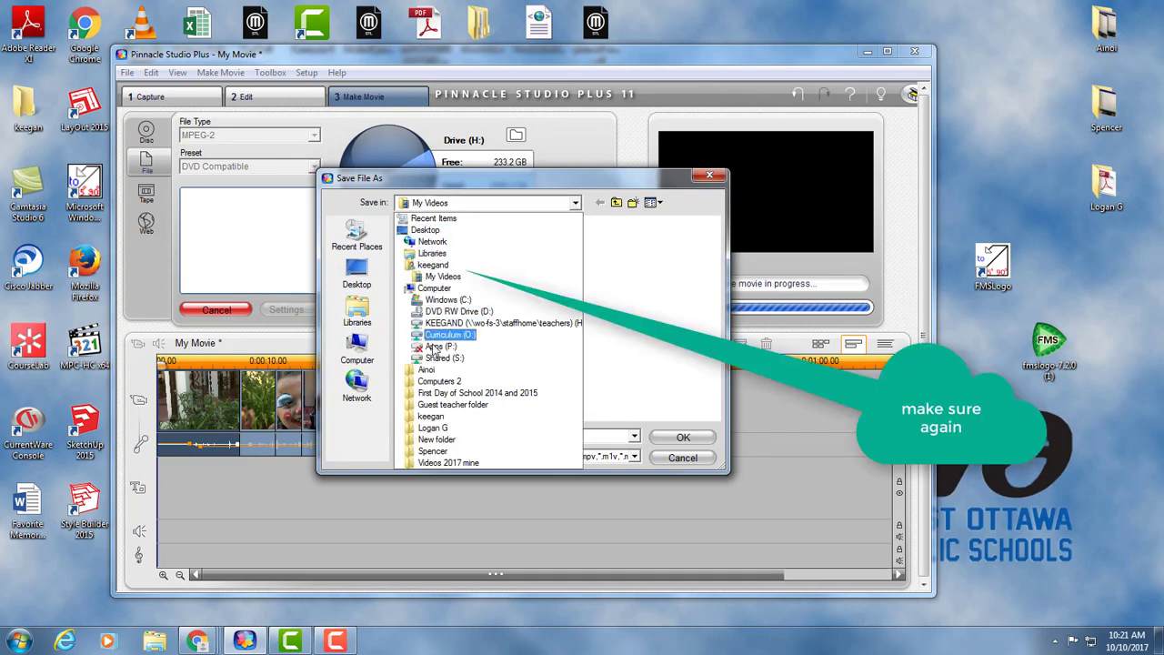
pyautogui.click(433, 423)
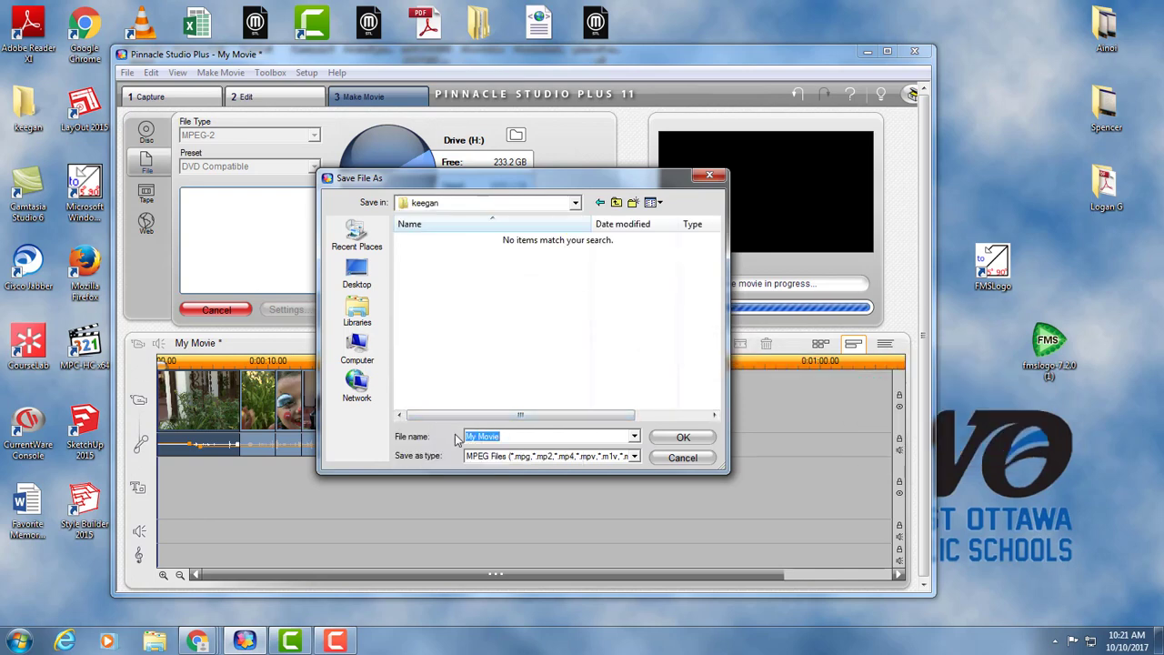
pyautogui.write('interview f')
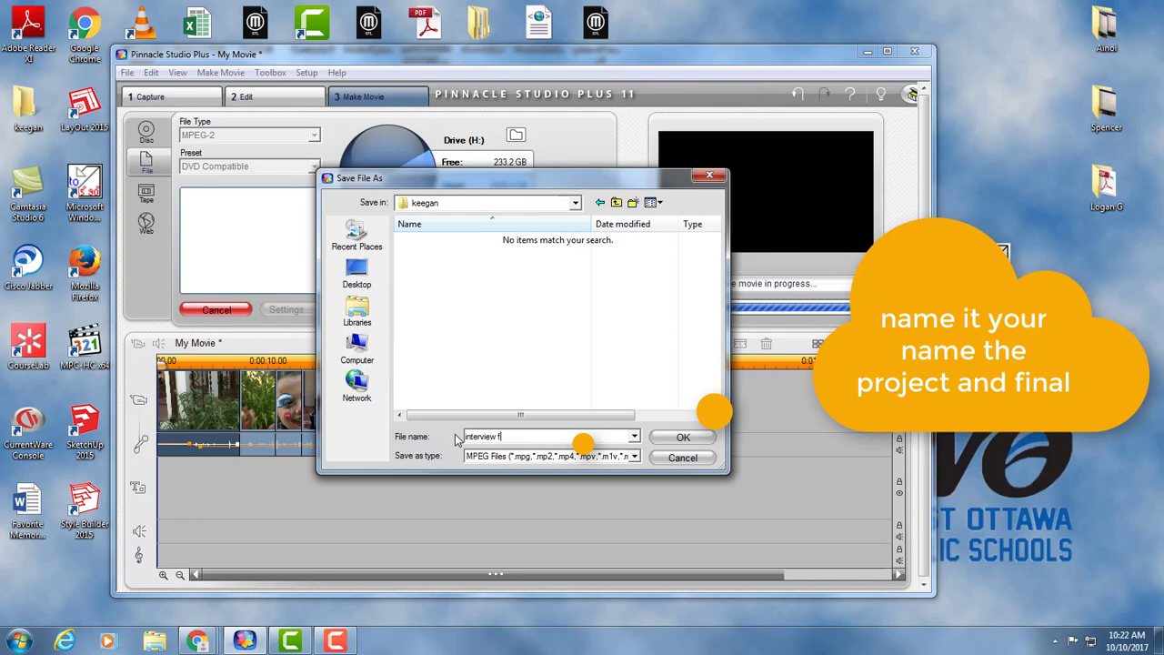
pyautogui.write('inal')
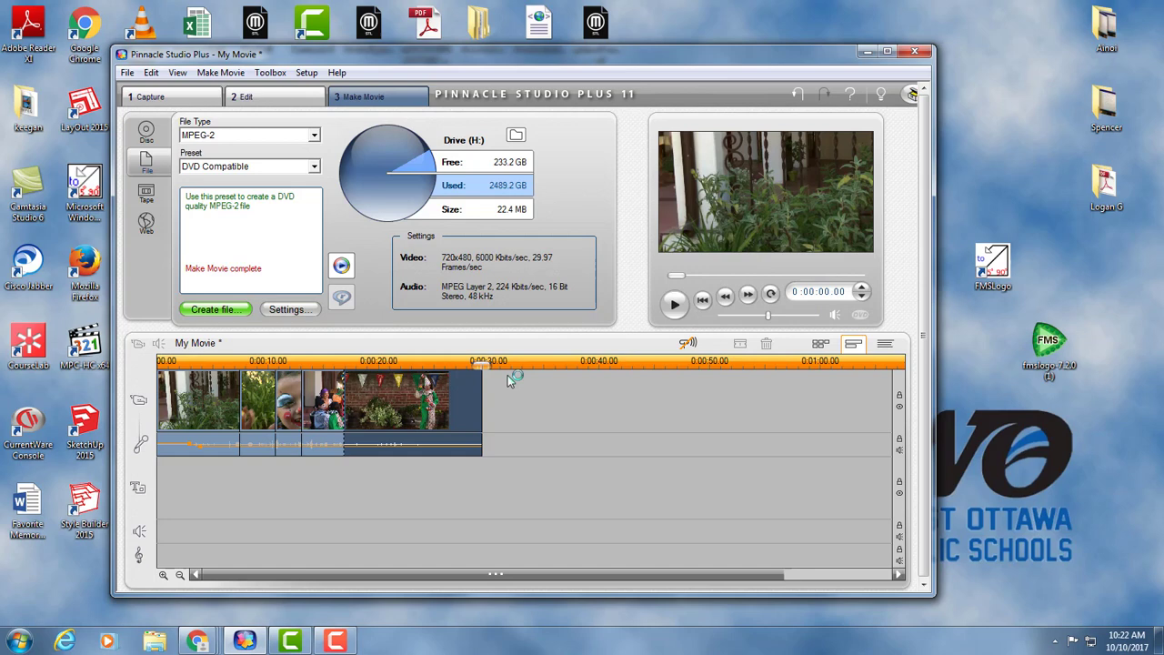
pyautogui.moveTo(560, 328)
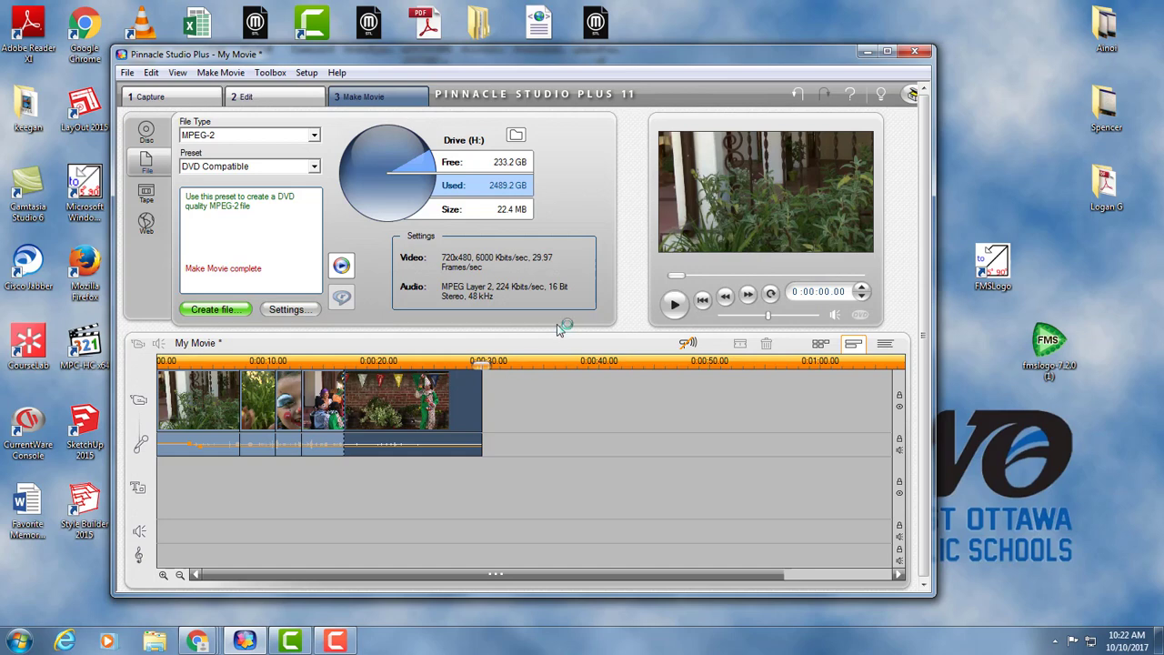
# - Confirm the save and let the export run until Make Movie complete
pyautogui.click(214, 310)
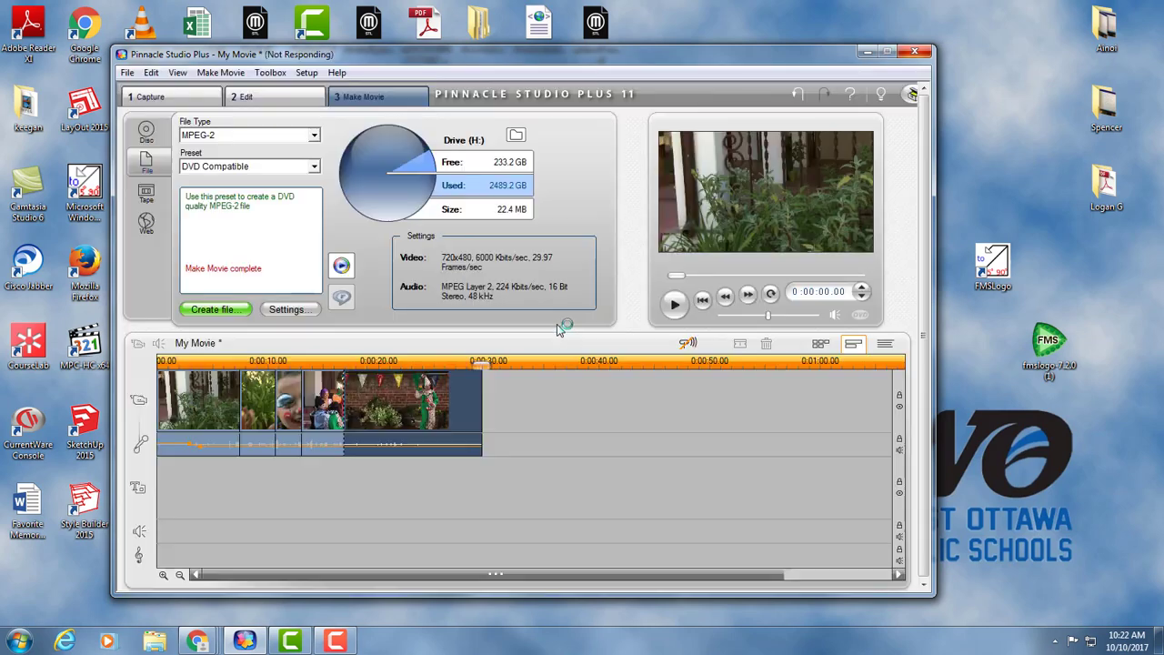